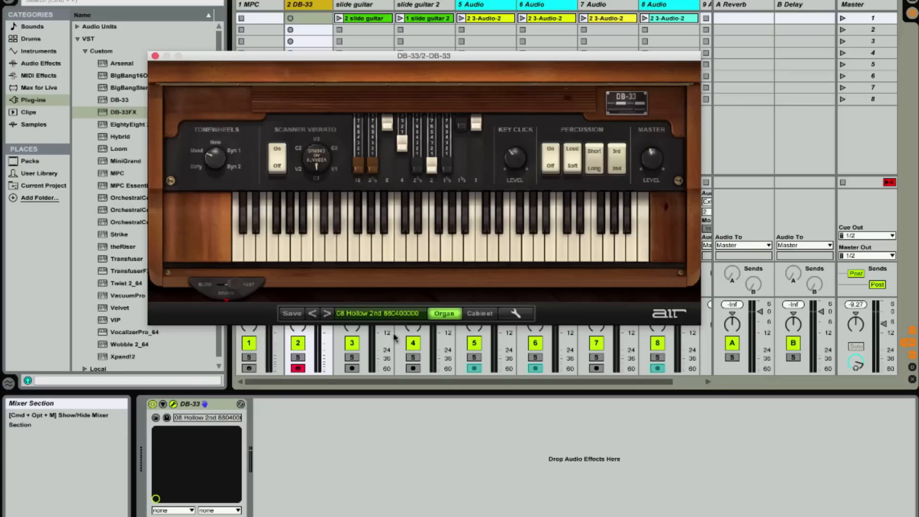
{"action": "mouse_move", "coordinate": [388, 318]}
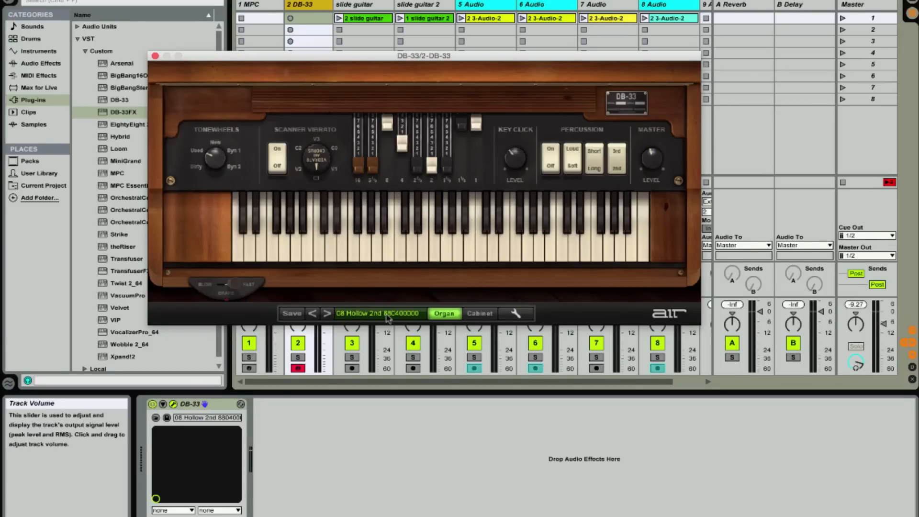
- Open the DB-33 preset list to show the Gospel presets
{"action": "left_click", "coordinate": [379, 312]}
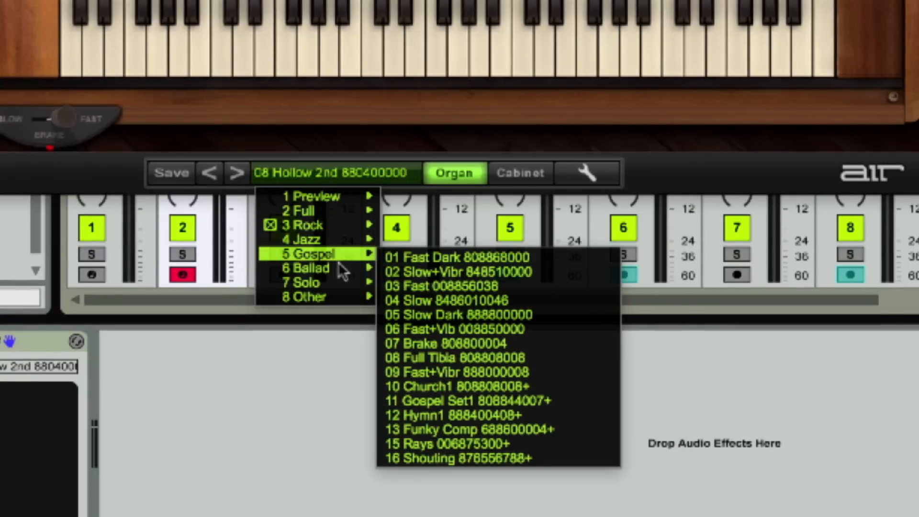
{"action": "mouse_move", "coordinate": [302, 239]}
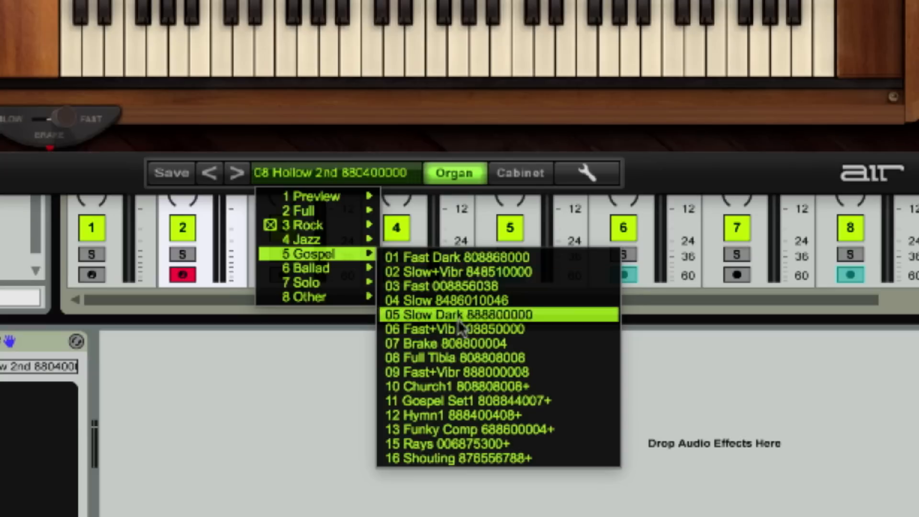
- Load the Gospel preset 08 Full Tibia (808808008) and show its rotary cabinet settings
{"action": "left_click", "coordinate": [462, 357]}
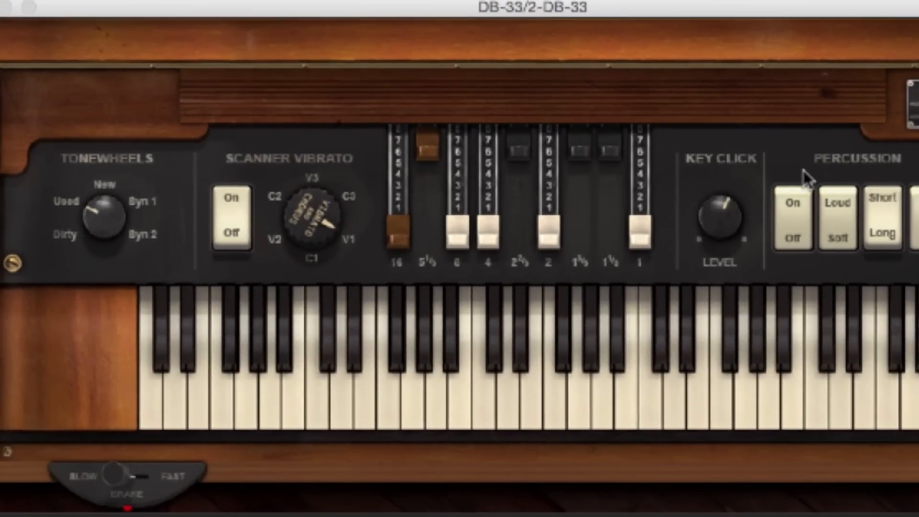
{"action": "mouse_move", "coordinate": [571, 196]}
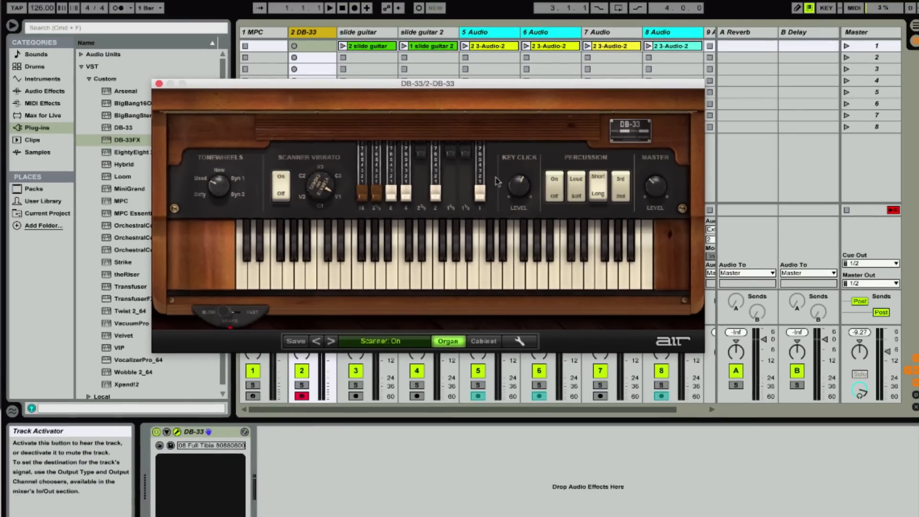
{"action": "left_click", "coordinate": [483, 340]}
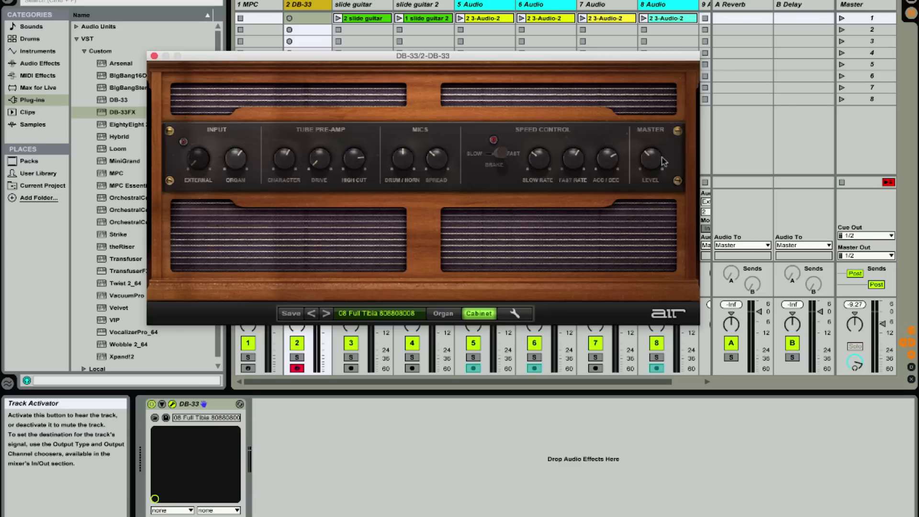
- Close the DB-33 organ window to reveal the session track clips
{"action": "left_click", "coordinate": [155, 55]}
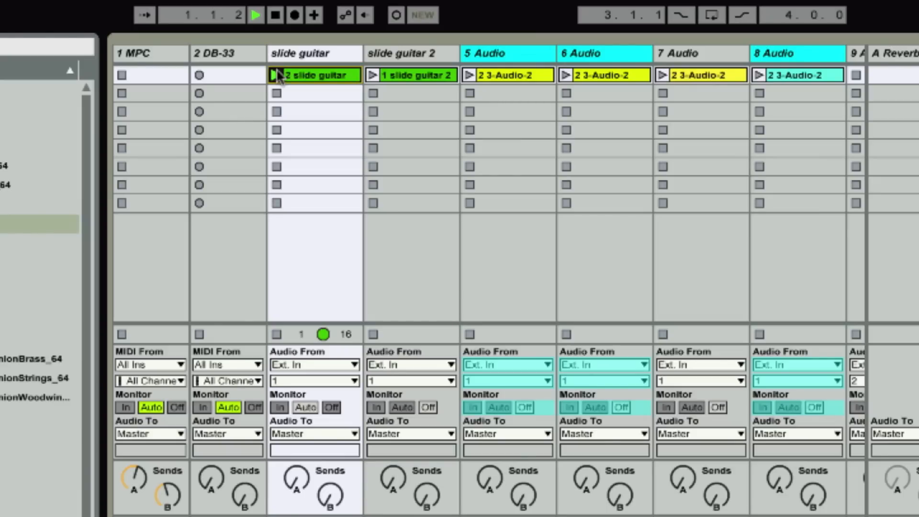
- Launch the slide guitar clip in the session view
{"action": "left_click", "coordinate": [276, 76]}
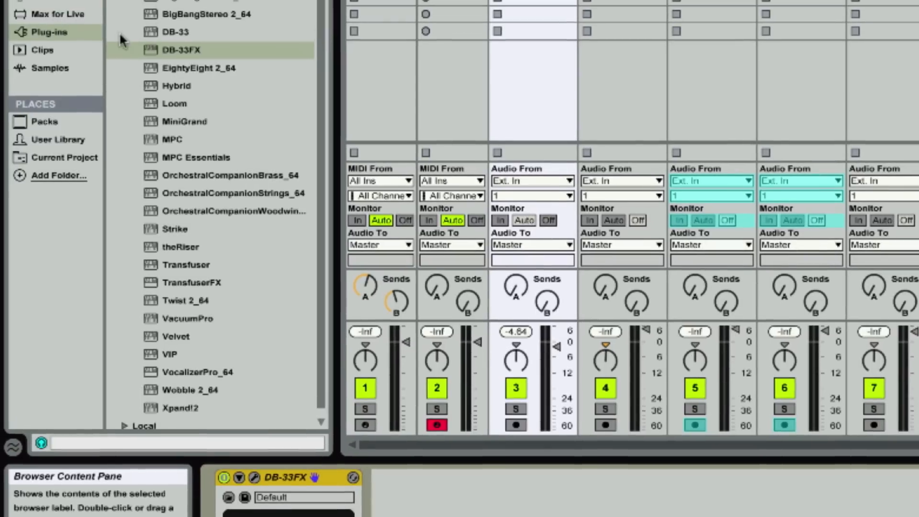
{"action": "left_click", "coordinate": [176, 31]}
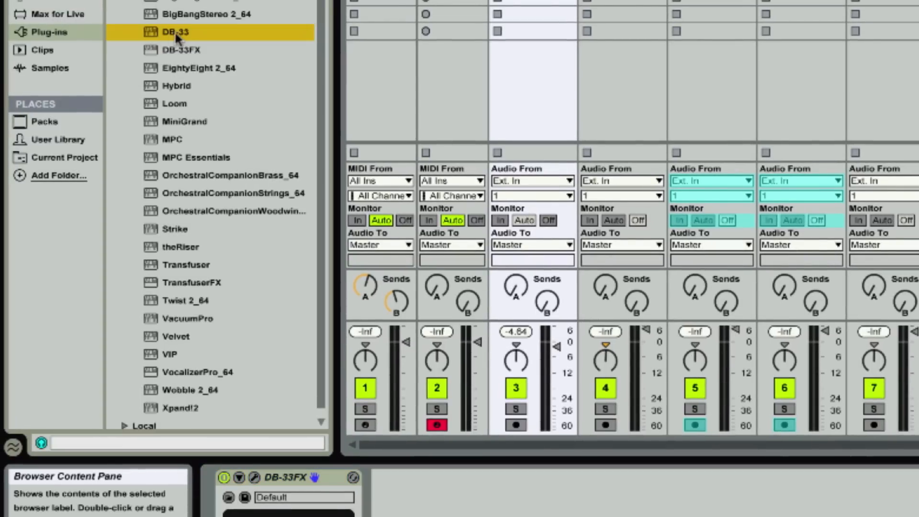
{"action": "left_click", "coordinate": [182, 50]}
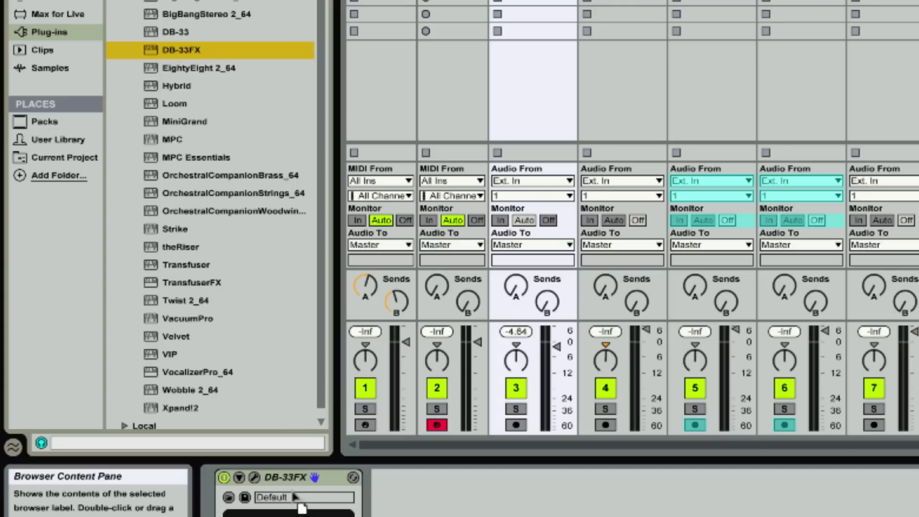
{"action": "mouse_move", "coordinate": [170, 50]}
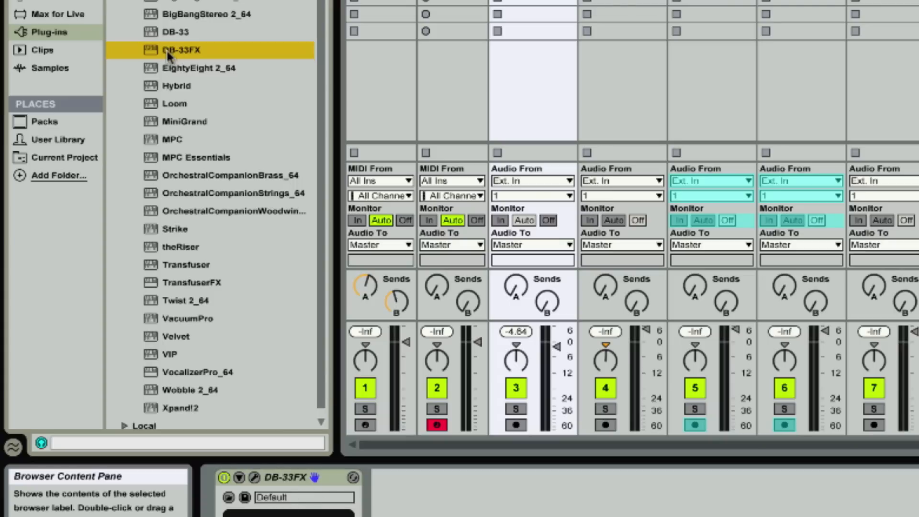